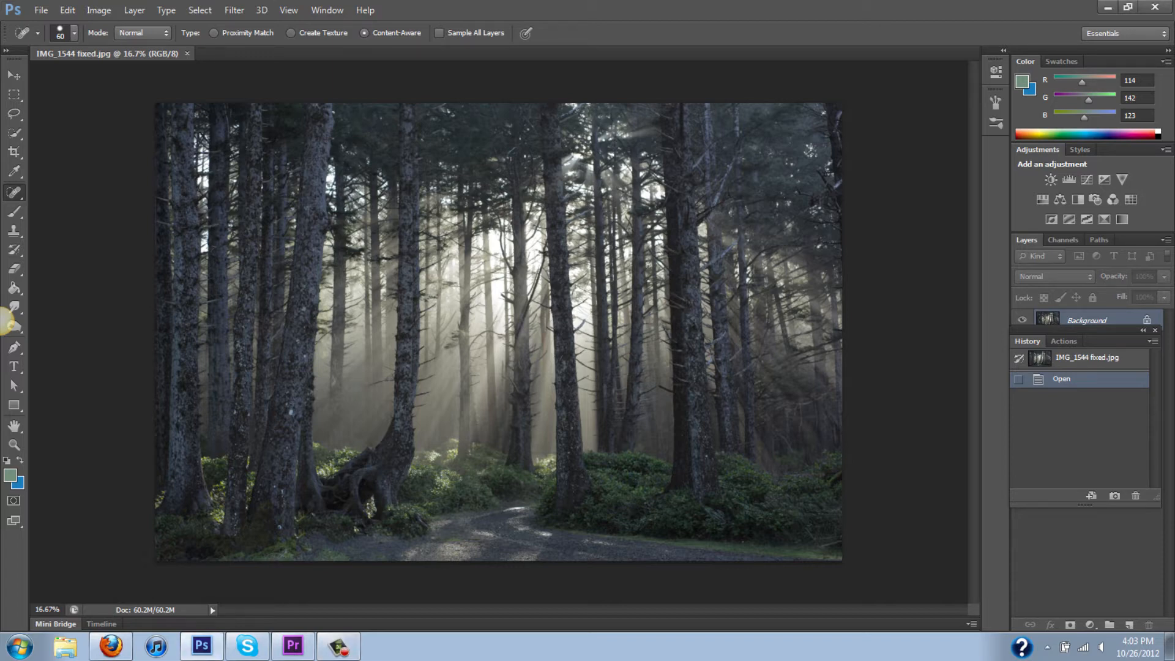
- Apply a Hue/Saturation adjustment with Saturation +24 to the forest photo
{"action": "left_click", "coordinate": [98, 10]}
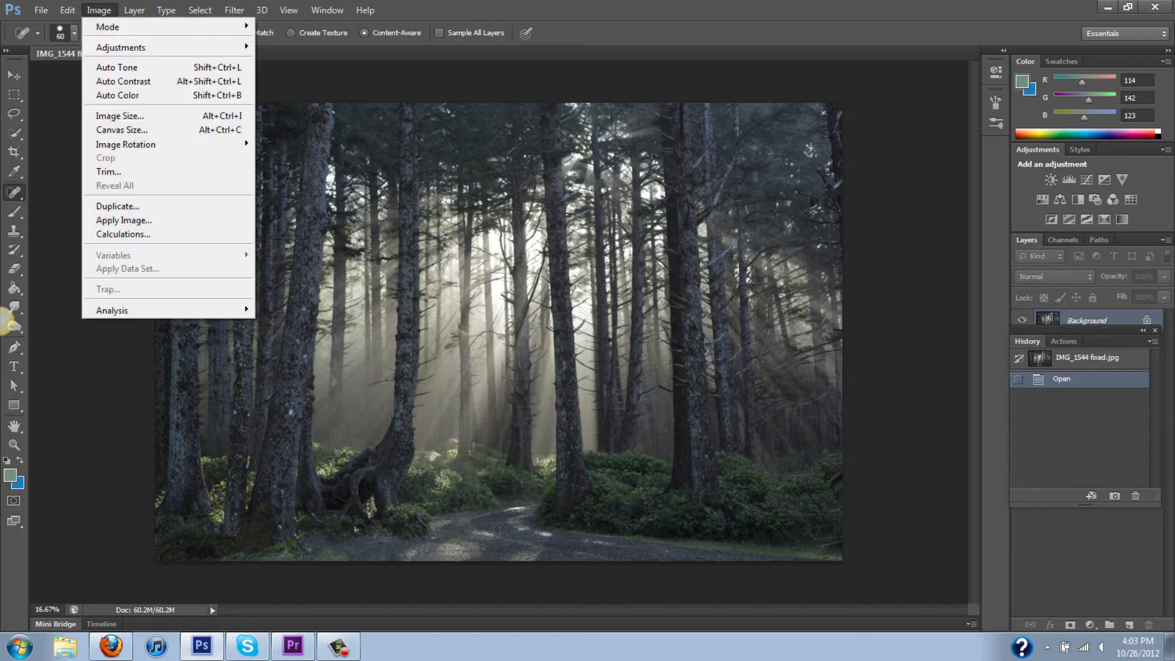
{"action": "mouse_move", "coordinate": [121, 47]}
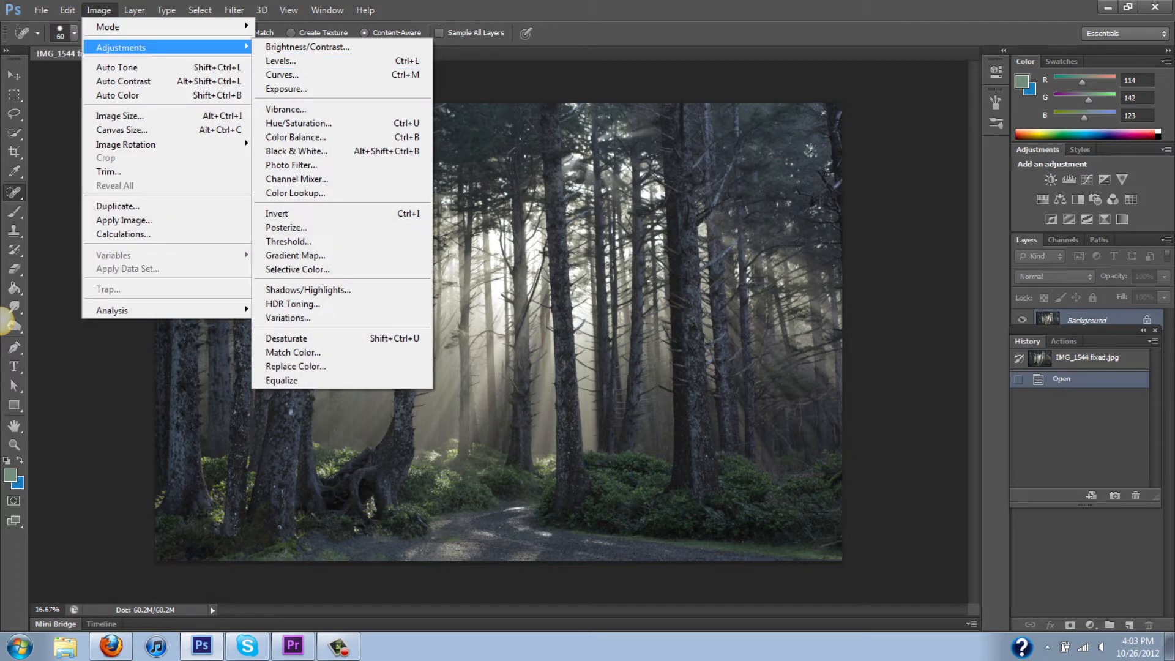
{"action": "left_click", "coordinate": [298, 123]}
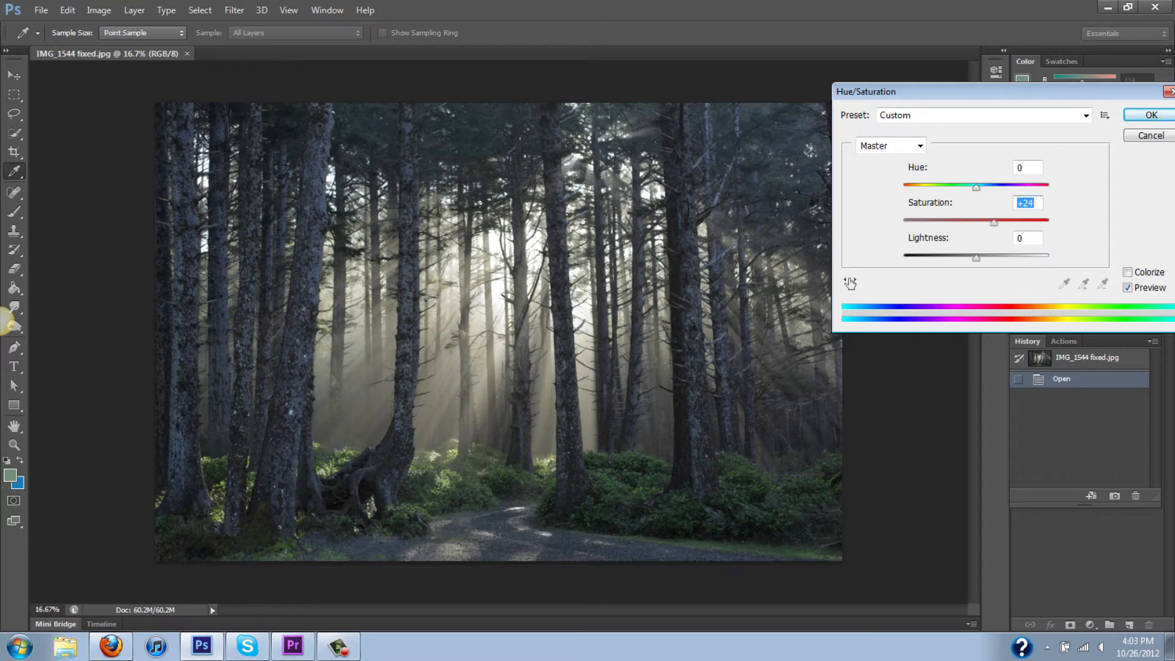
{"action": "left_click", "coordinate": [98, 10]}
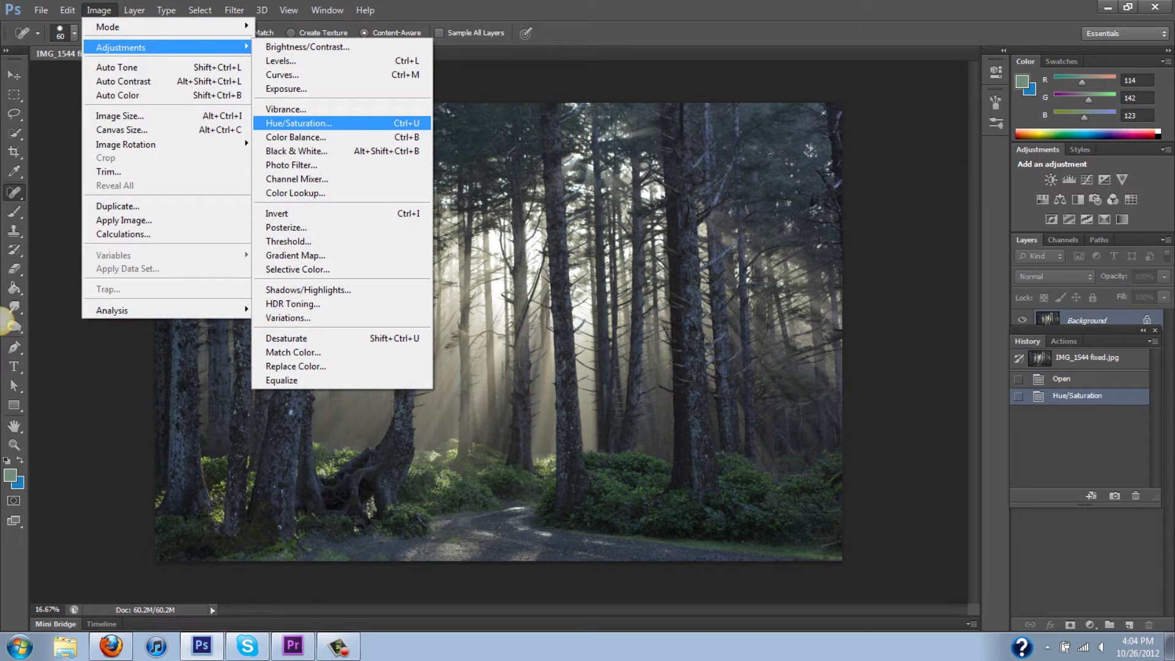
- Apply a second Hue/Saturation pass with Hue -180 and Saturation +24, turning the greens purple
{"action": "left_click", "coordinate": [299, 123]}
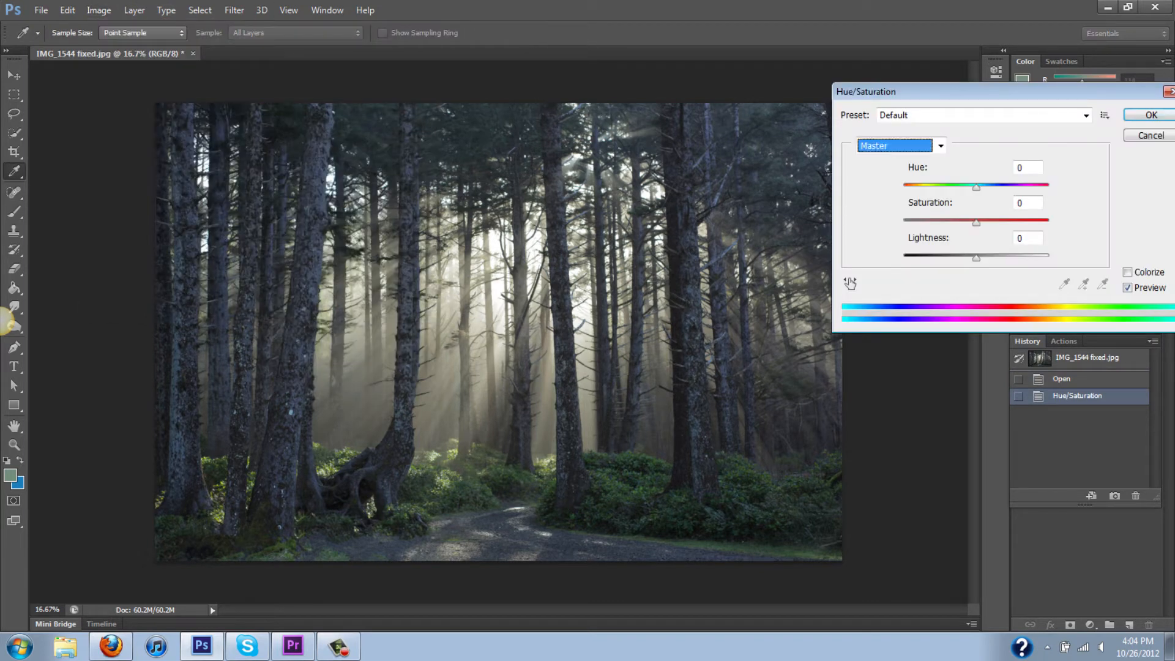
{"action": "left_click_drag", "start_coordinate": [976, 186], "coordinate": [903, 186]}
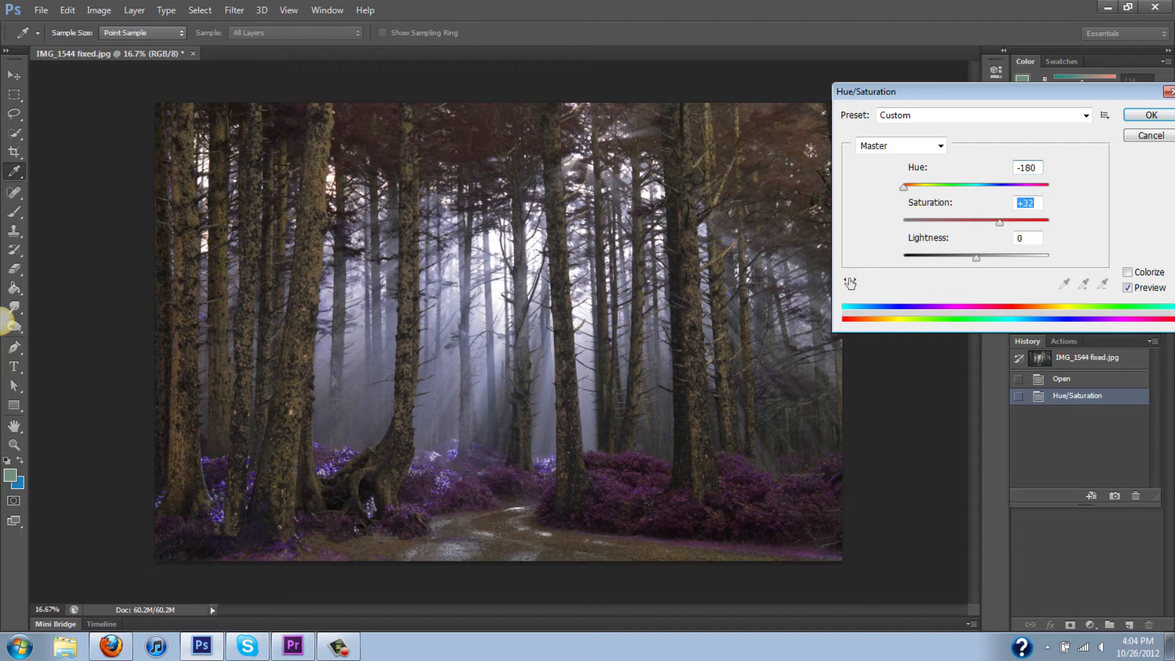
{"action": "left_click_drag", "start_coordinate": [999, 222], "coordinate": [994, 222]}
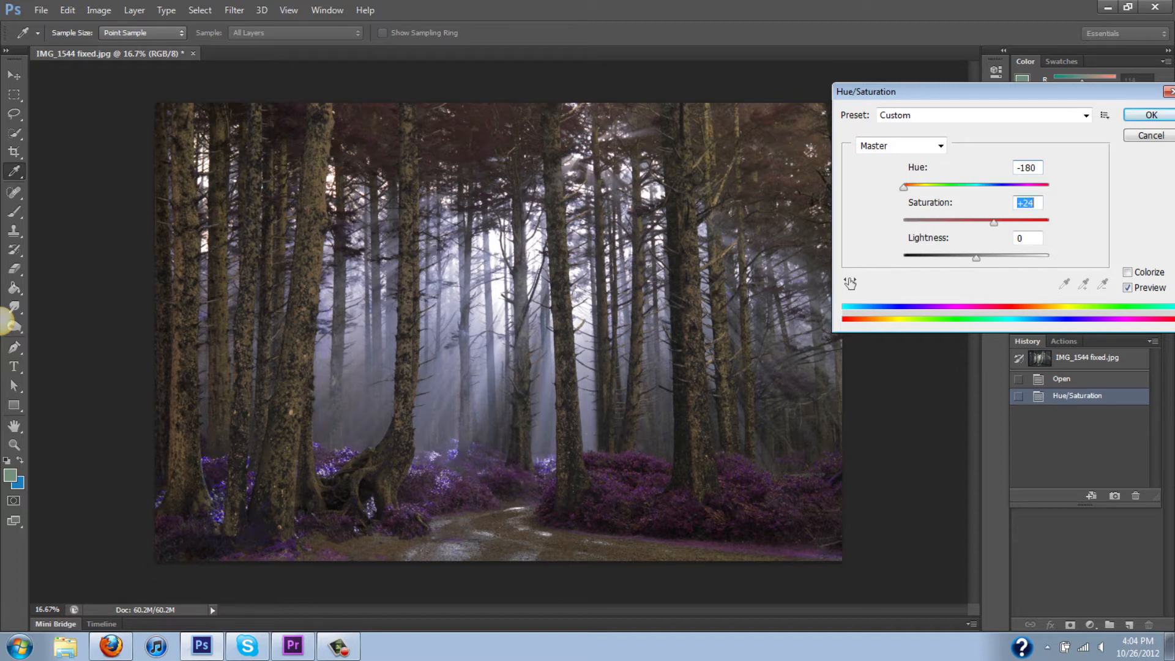
{"action": "left_click", "coordinate": [1150, 115]}
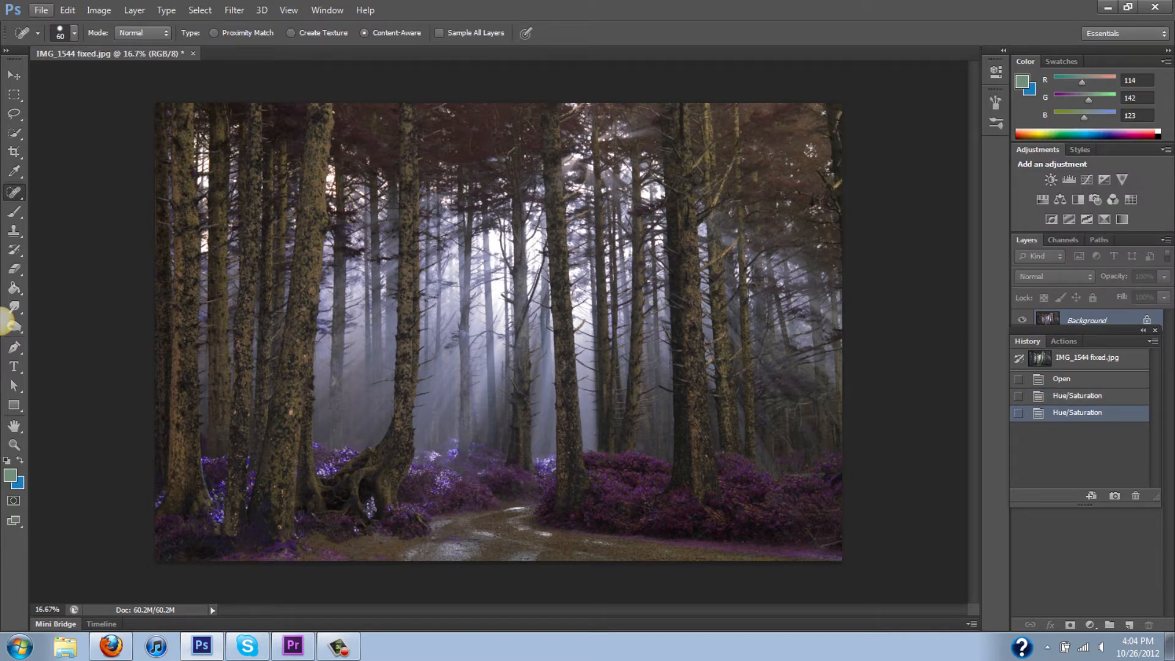
{"action": "left_click", "coordinate": [98, 9]}
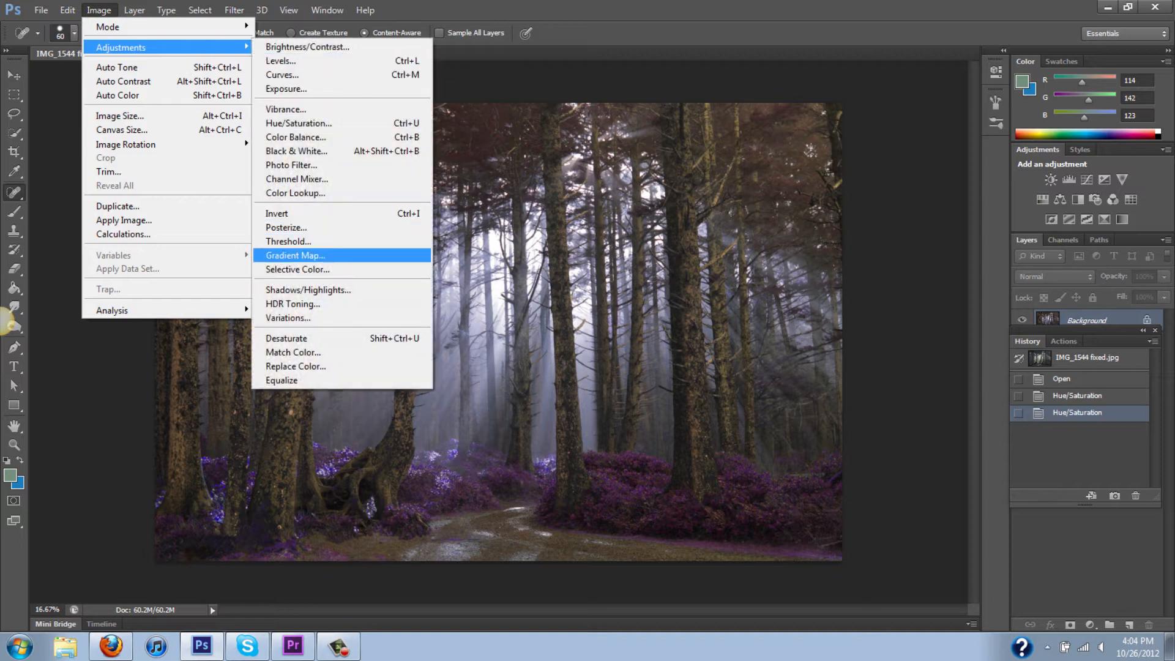
- In Selective Color set the Whites range to -100 and the Neutrals to +10 and -12
{"action": "left_click", "coordinate": [296, 269]}
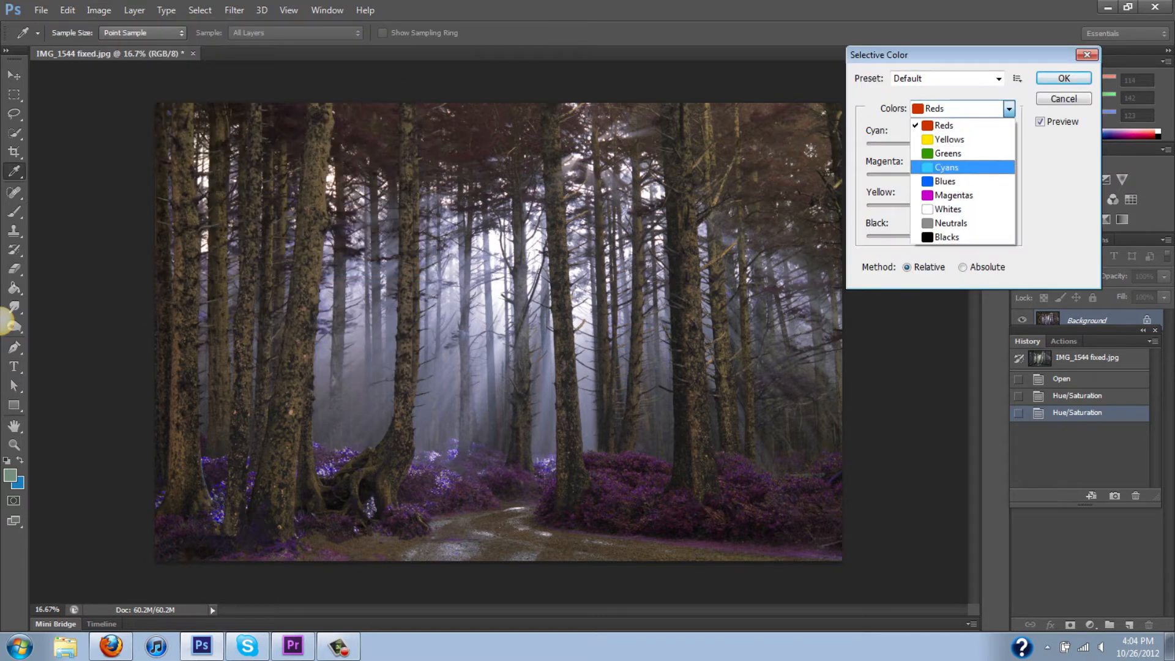
{"action": "left_click", "coordinate": [948, 210]}
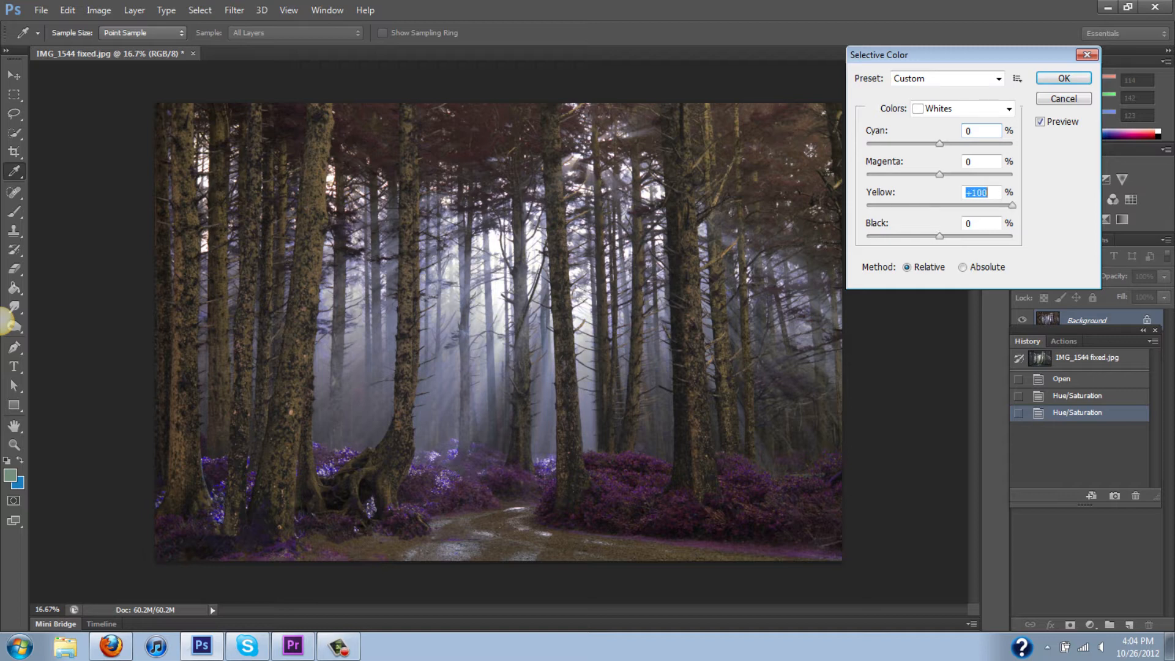
{"action": "type", "text": "-100"}
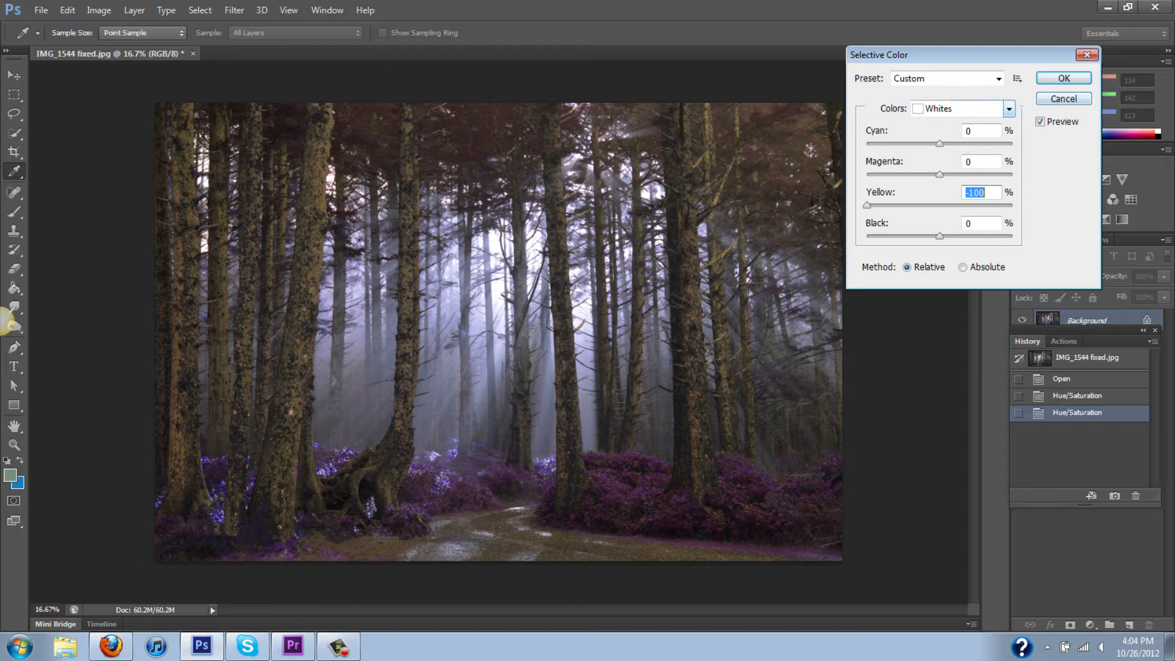
{"action": "left_click", "coordinate": [964, 108]}
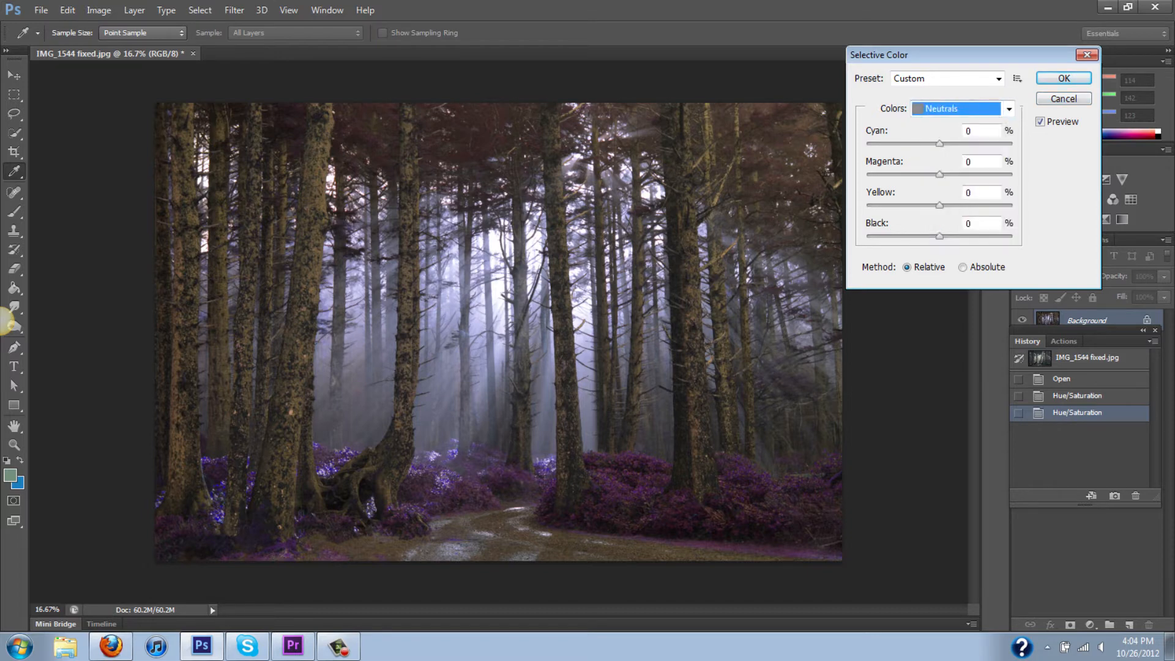
{"action": "type", "text": "+10"}
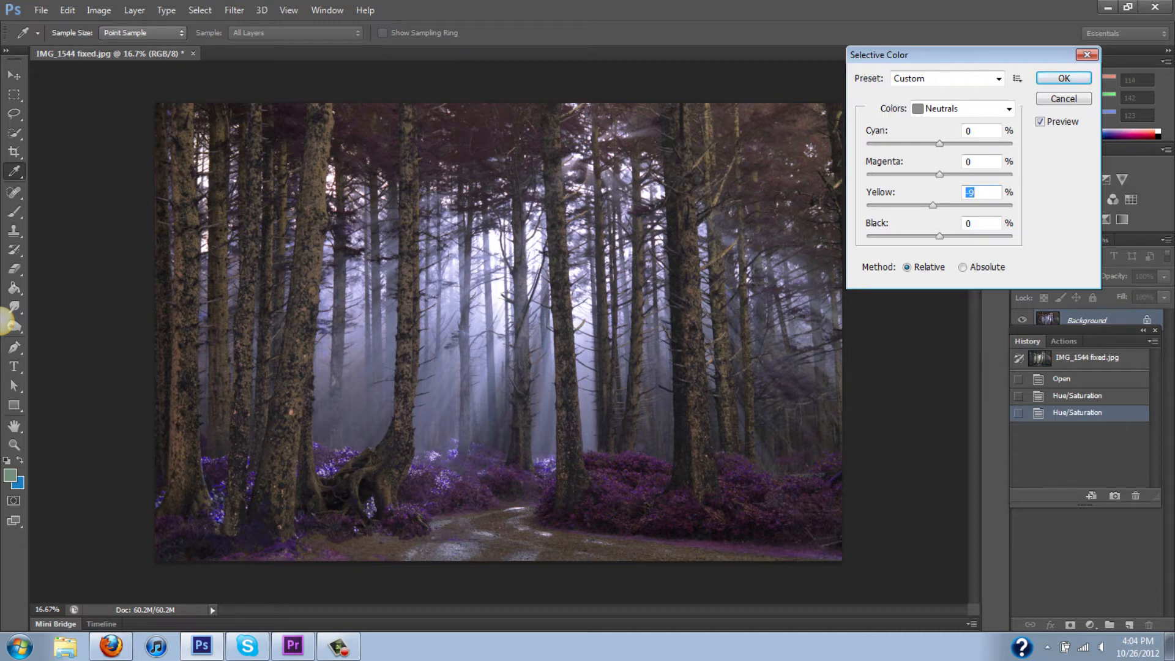
{"action": "type", "text": "-12"}
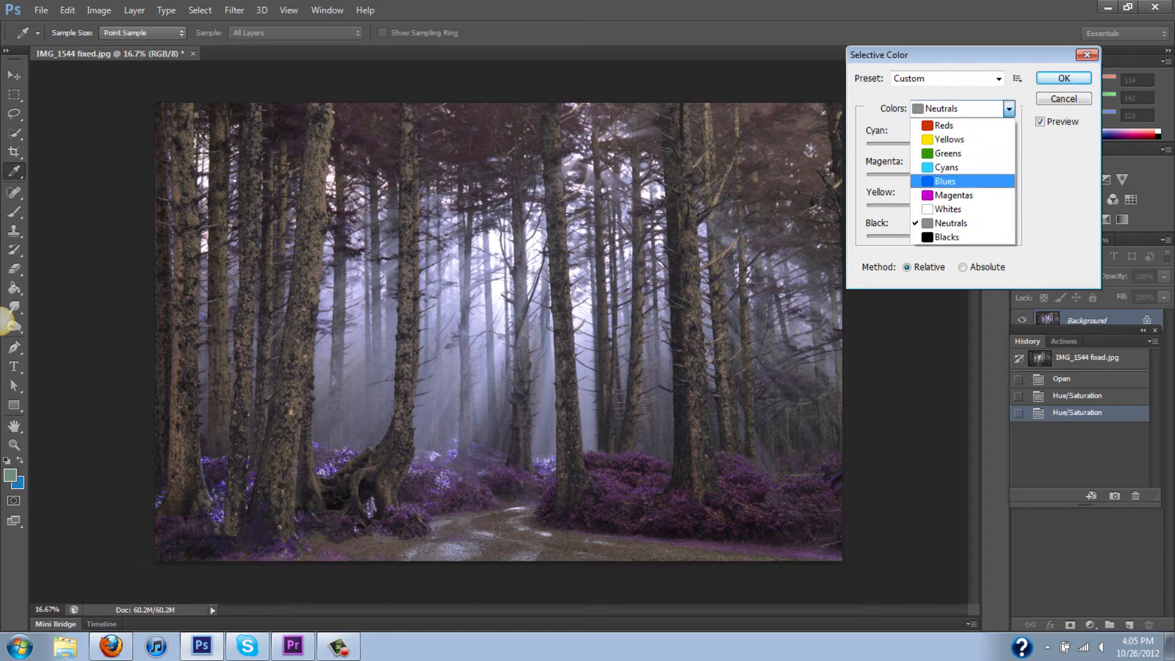
- Set the Blacks range to -6, +11 and black +2, then apply the Selective Color correction
{"action": "left_click", "coordinate": [946, 236]}
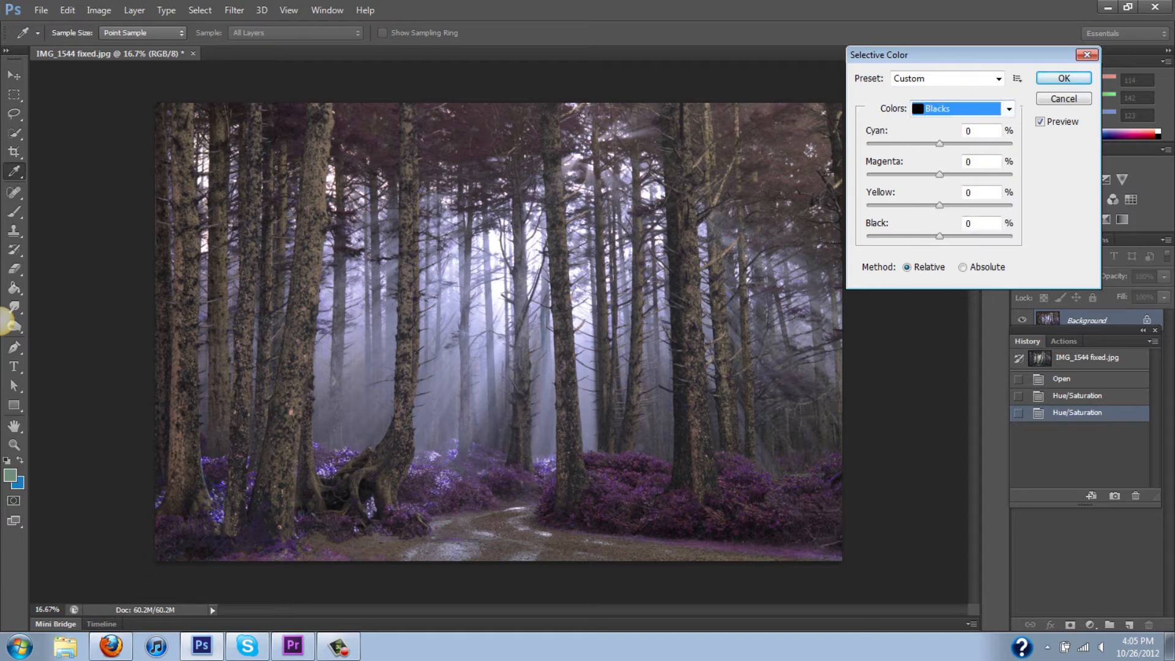
{"action": "type", "text": "-6"}
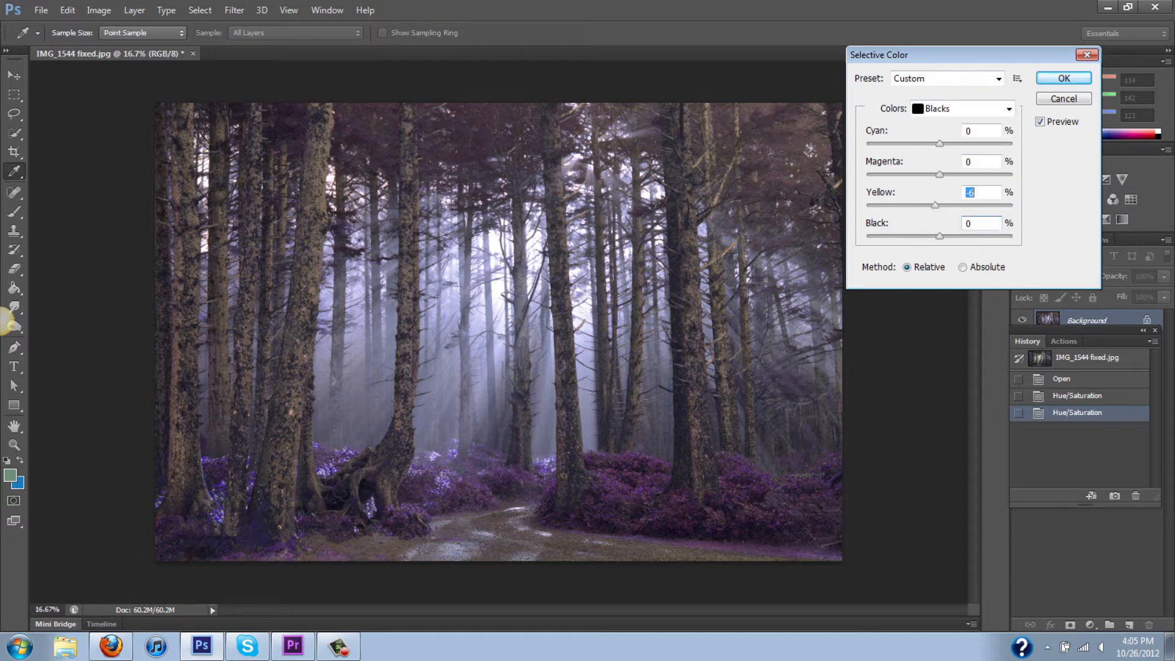
{"action": "type", "text": "+11"}
{"action": "left_click", "coordinate": [982, 223]}
{"action": "type", "text": "+7"}
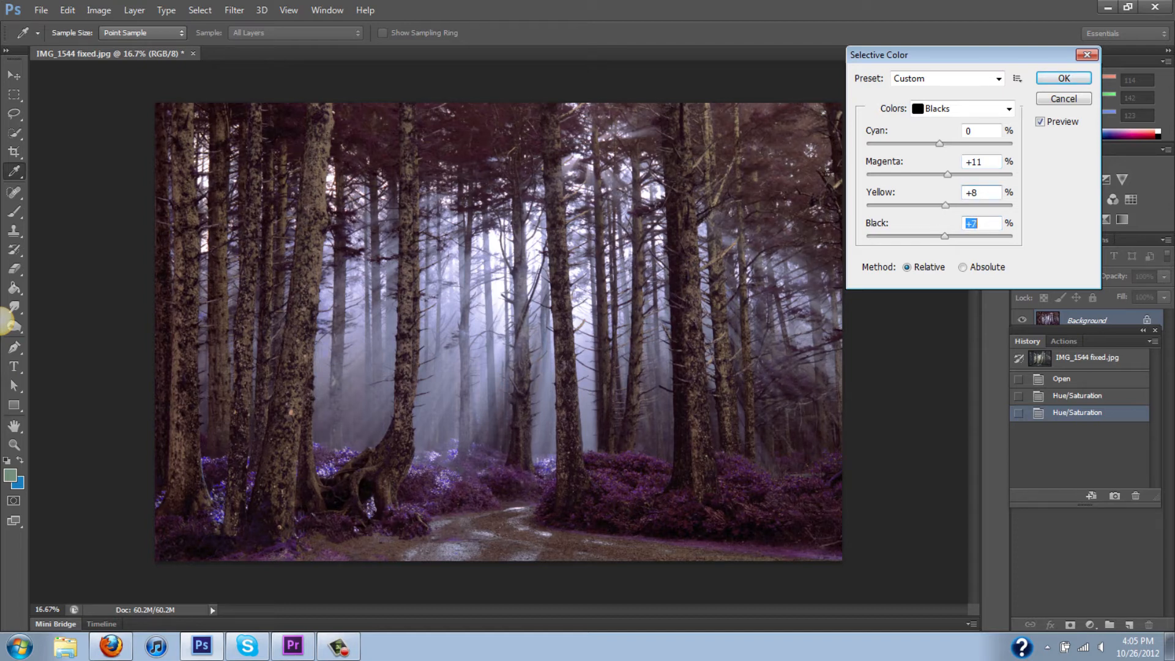
{"action": "left_click_drag", "start_coordinate": [944, 236], "coordinate": [941, 236]}
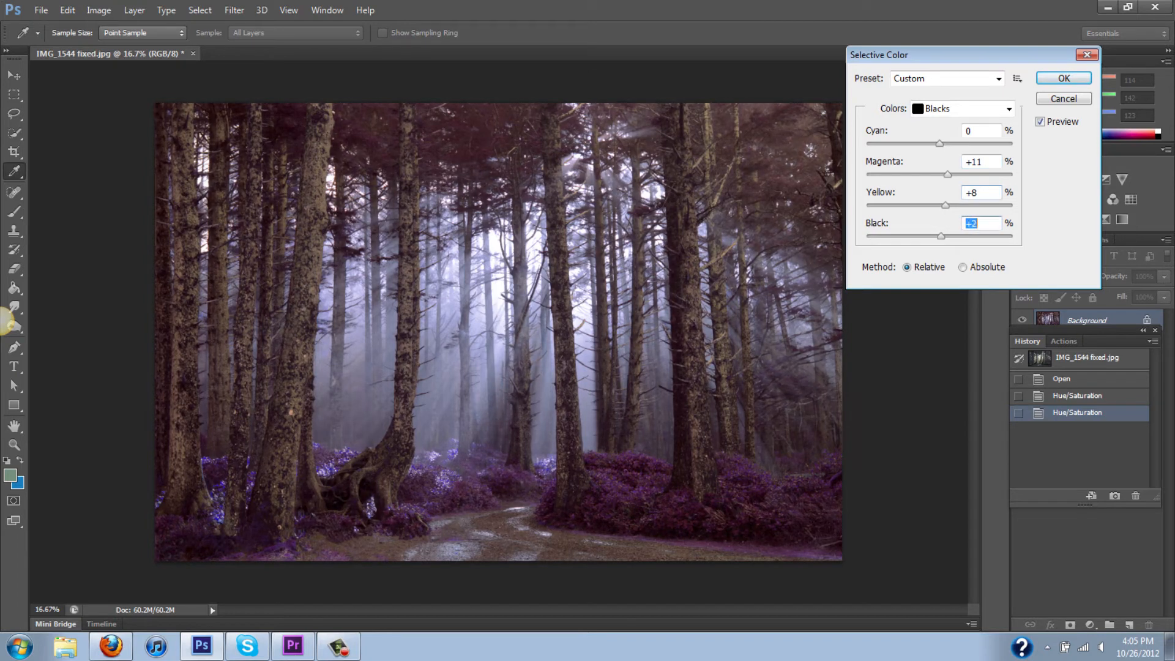
{"action": "left_click", "coordinate": [1062, 78]}
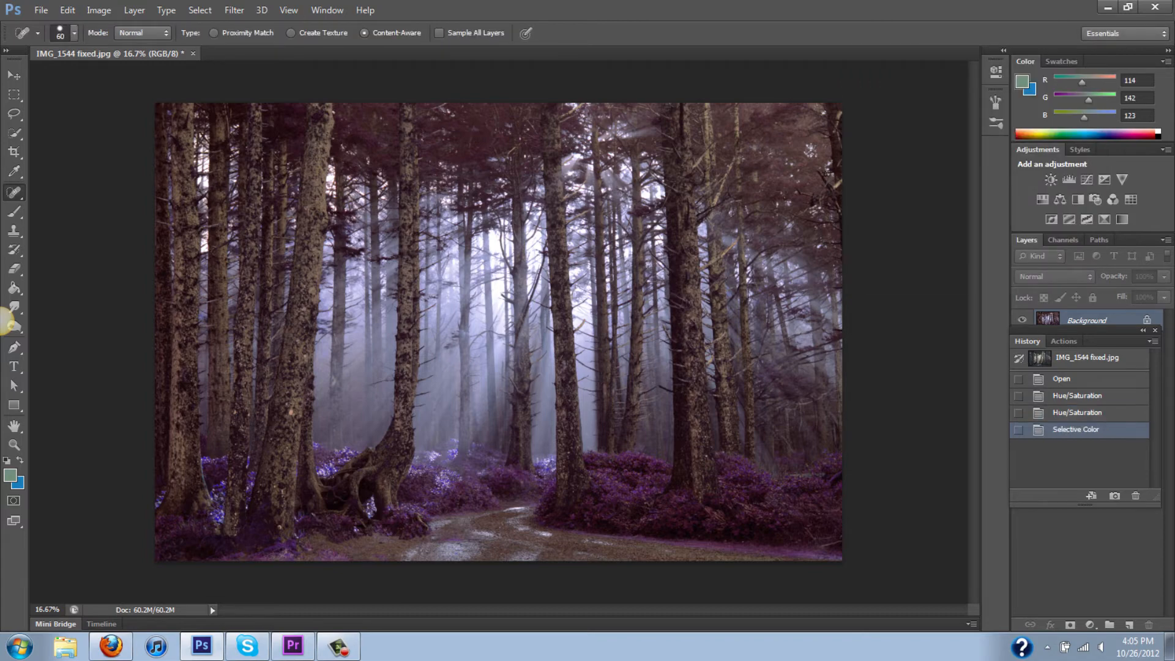
- Apply a Brightness/Contrast adjustment with Brightness 18 and Contrast 36
{"action": "left_click", "coordinate": [98, 9]}
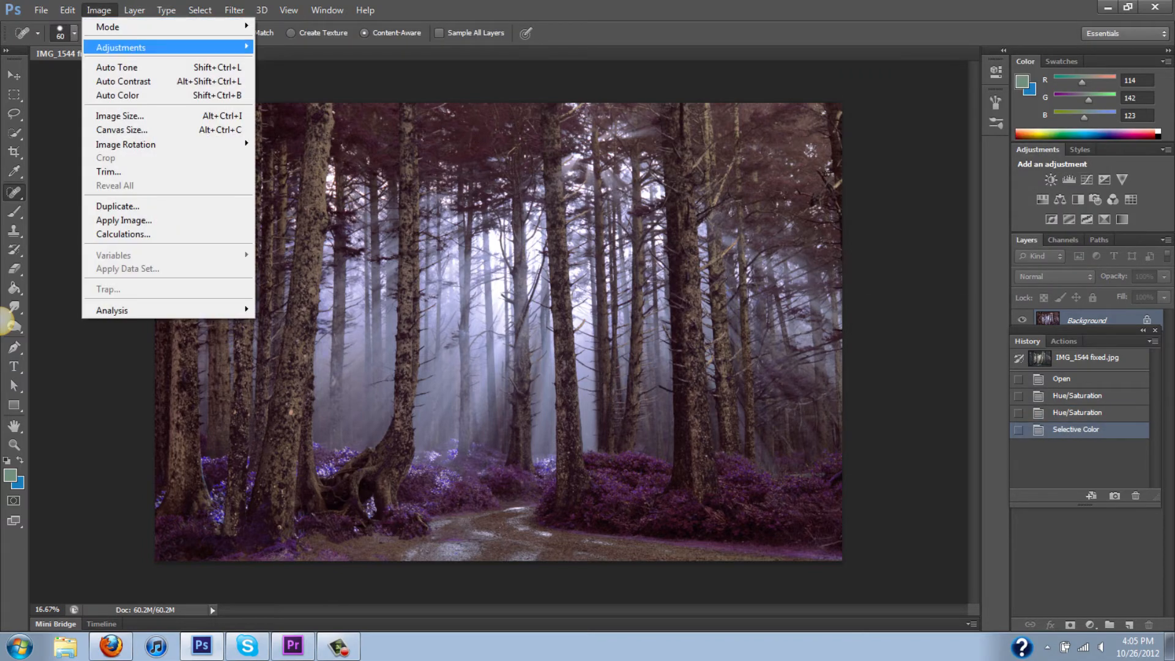
{"action": "mouse_move", "coordinate": [121, 48]}
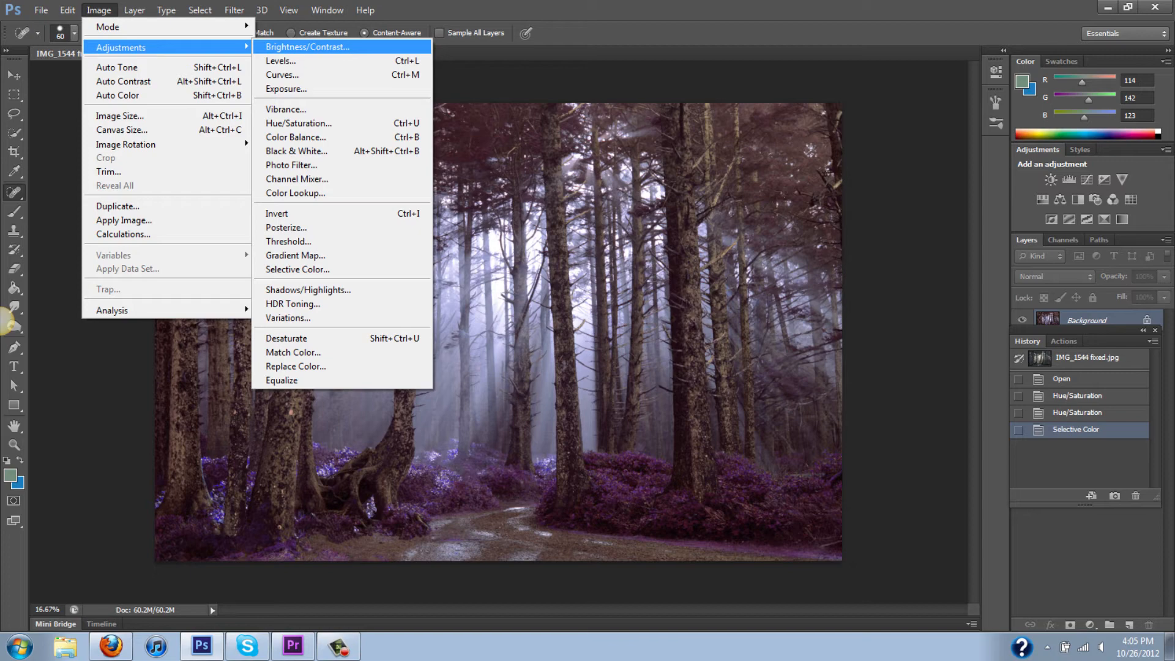
{"action": "left_click", "coordinate": [308, 46]}
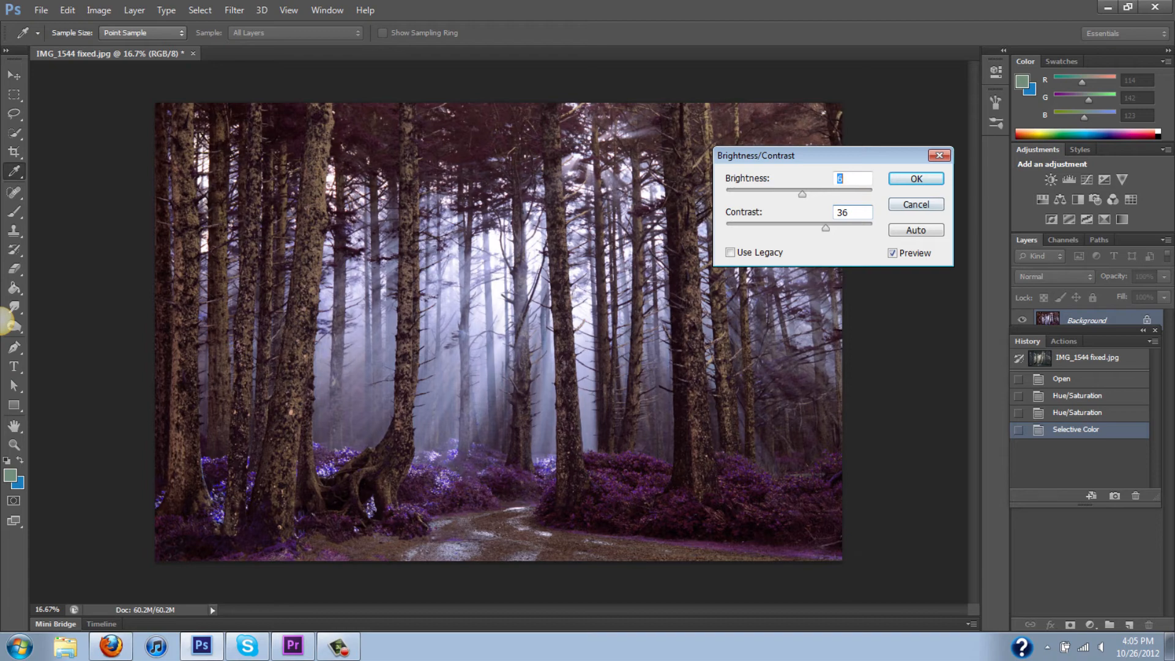
{"action": "type", "text": "18"}
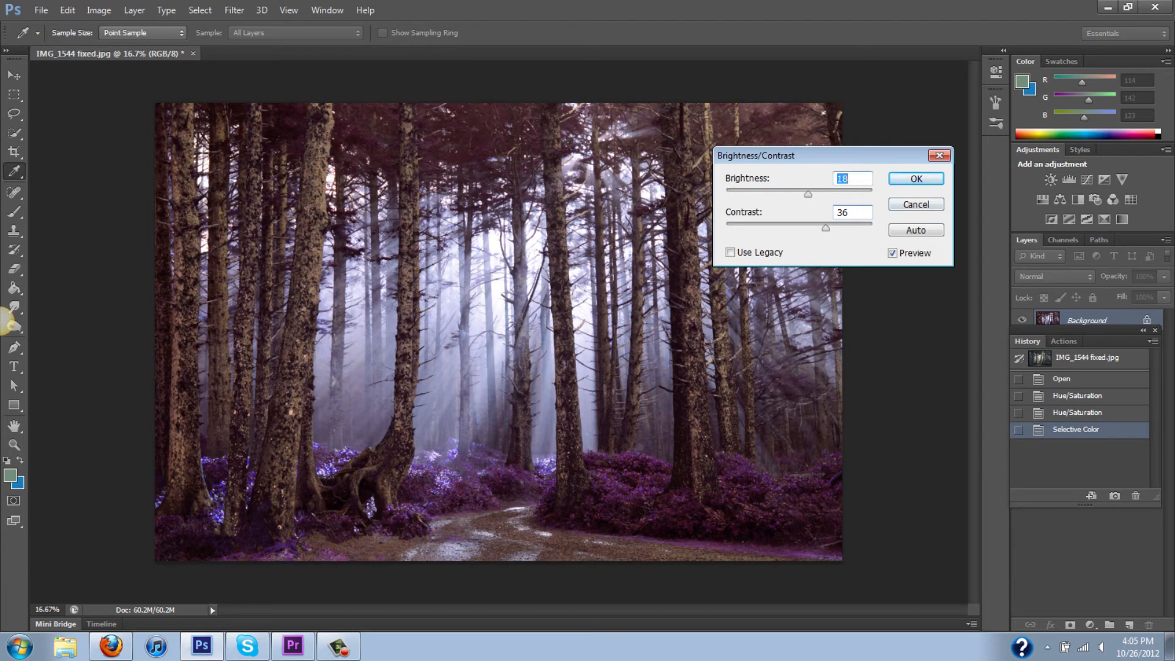
{"action": "left_click", "coordinate": [916, 179]}
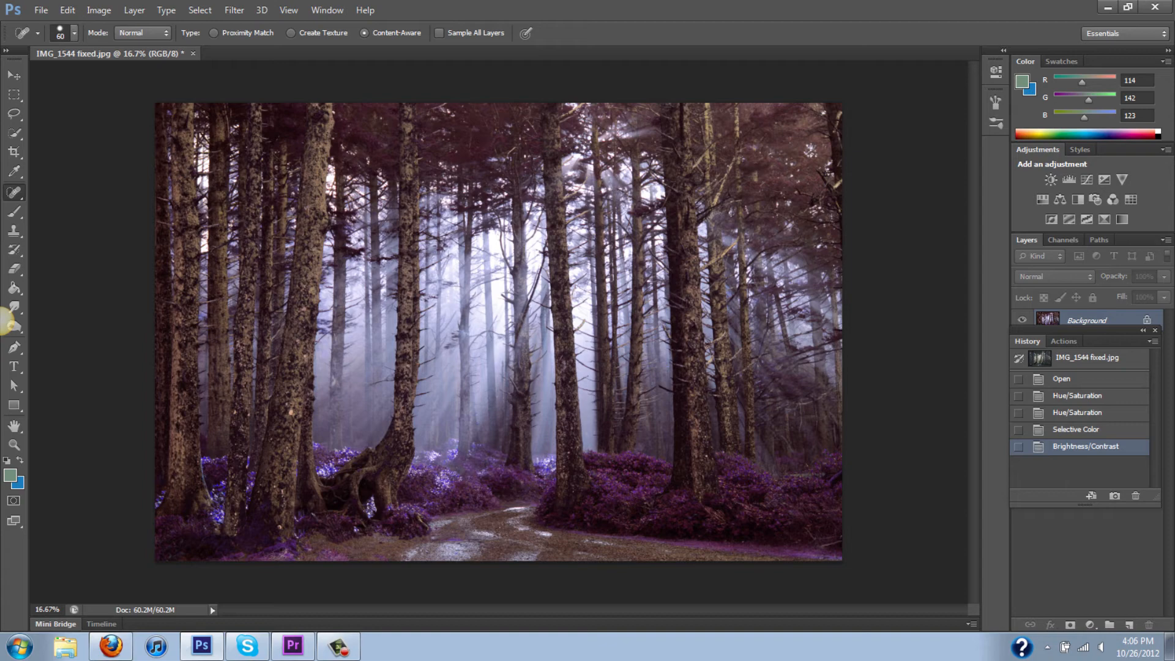
- In Selective Color target the Yellows and enter Cyan +100 and Yellow -100 values
{"action": "left_click", "coordinate": [98, 10]}
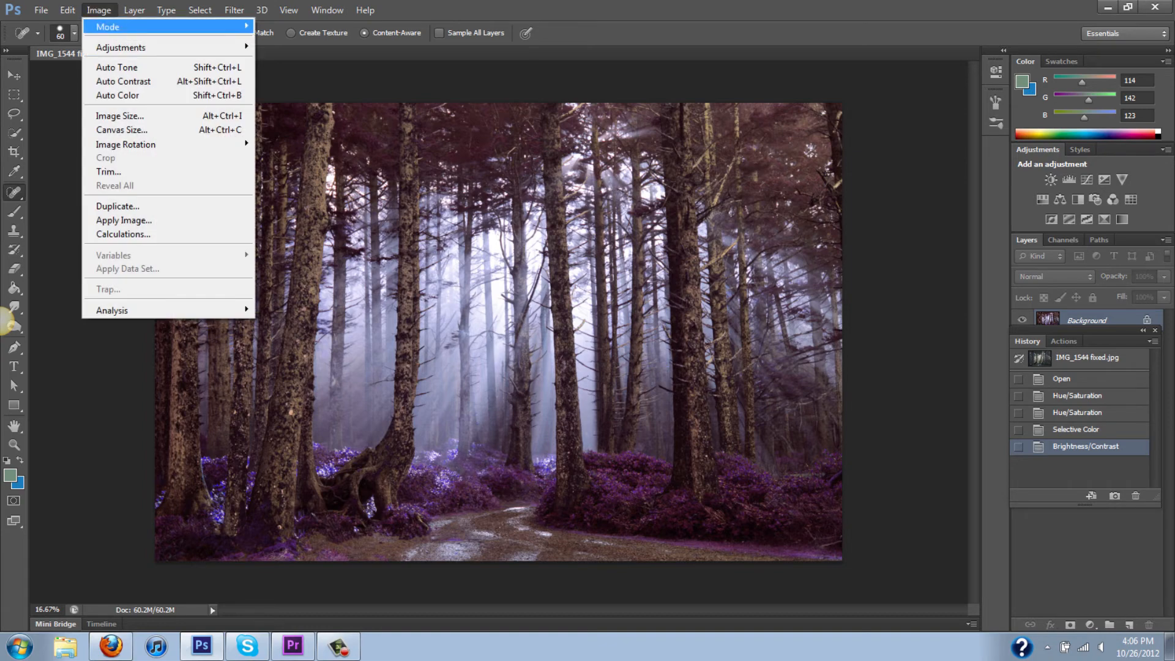
{"action": "mouse_move", "coordinate": [121, 47]}
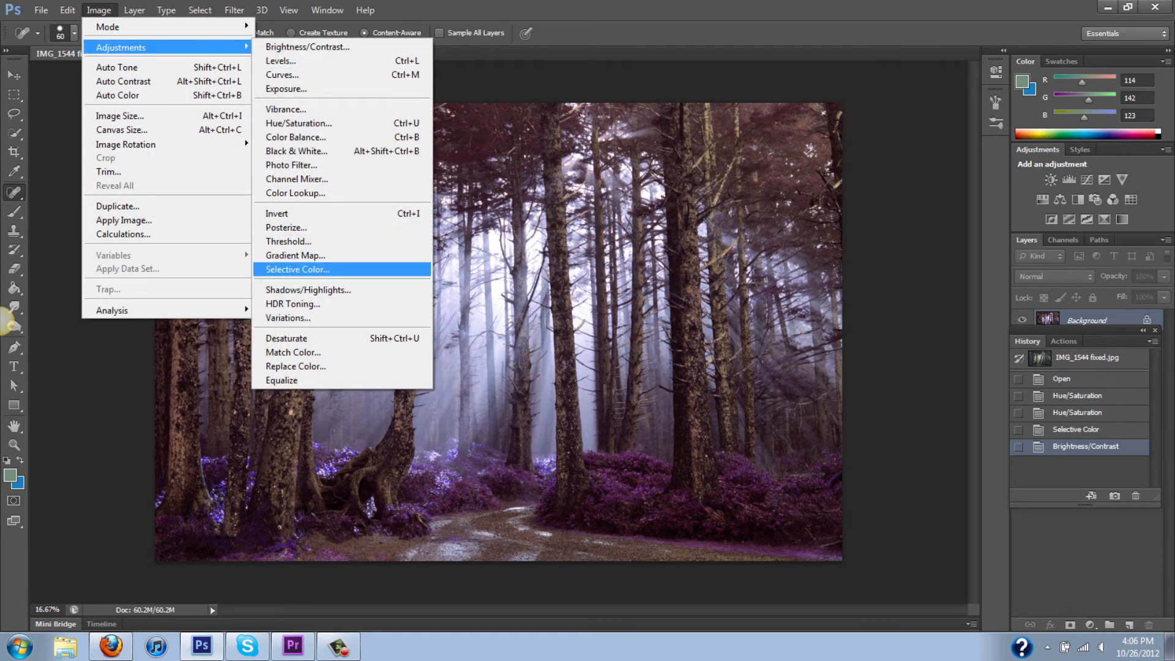
{"action": "left_click", "coordinate": [296, 269]}
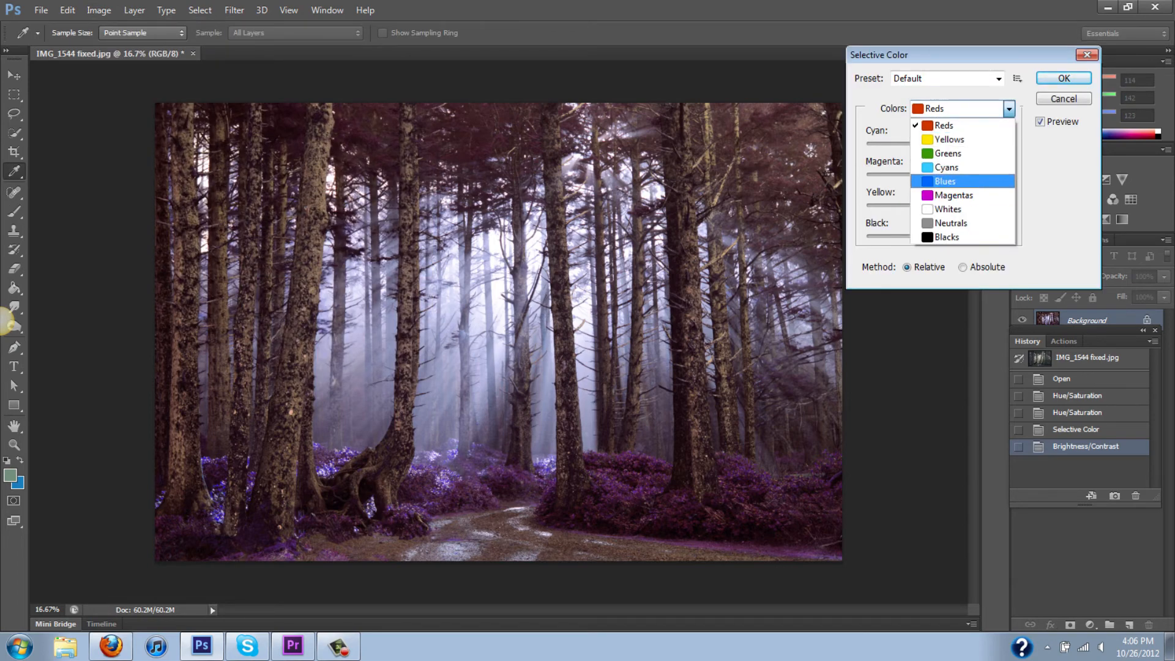
{"action": "left_click", "coordinate": [947, 140]}
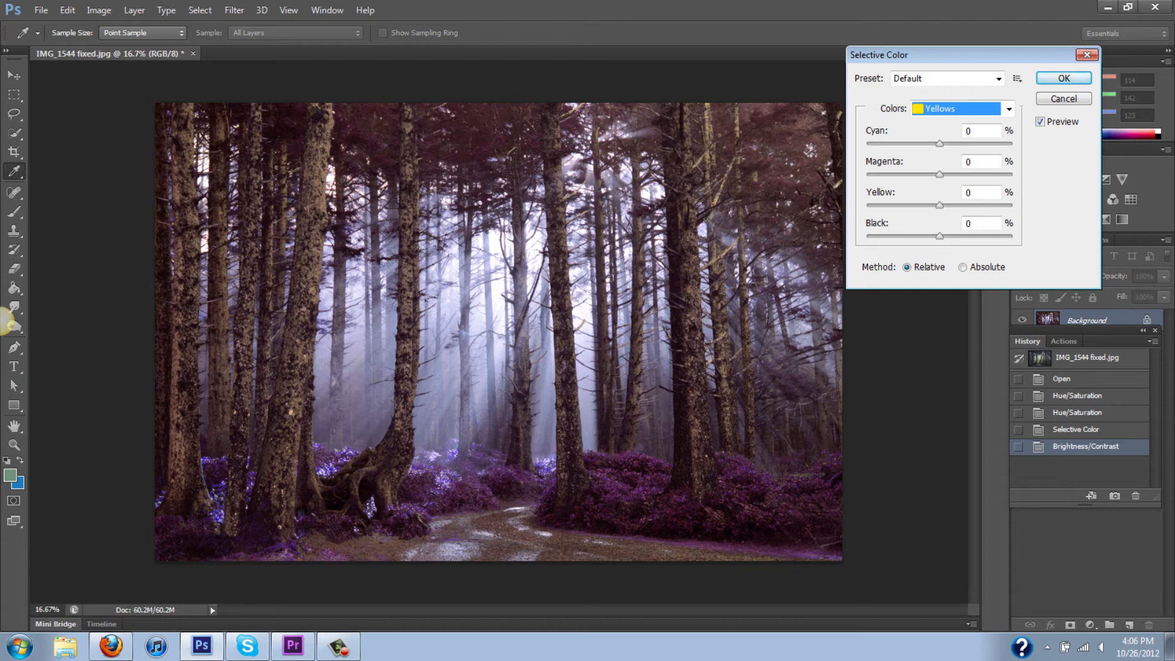
{"action": "type", "text": "-100"}
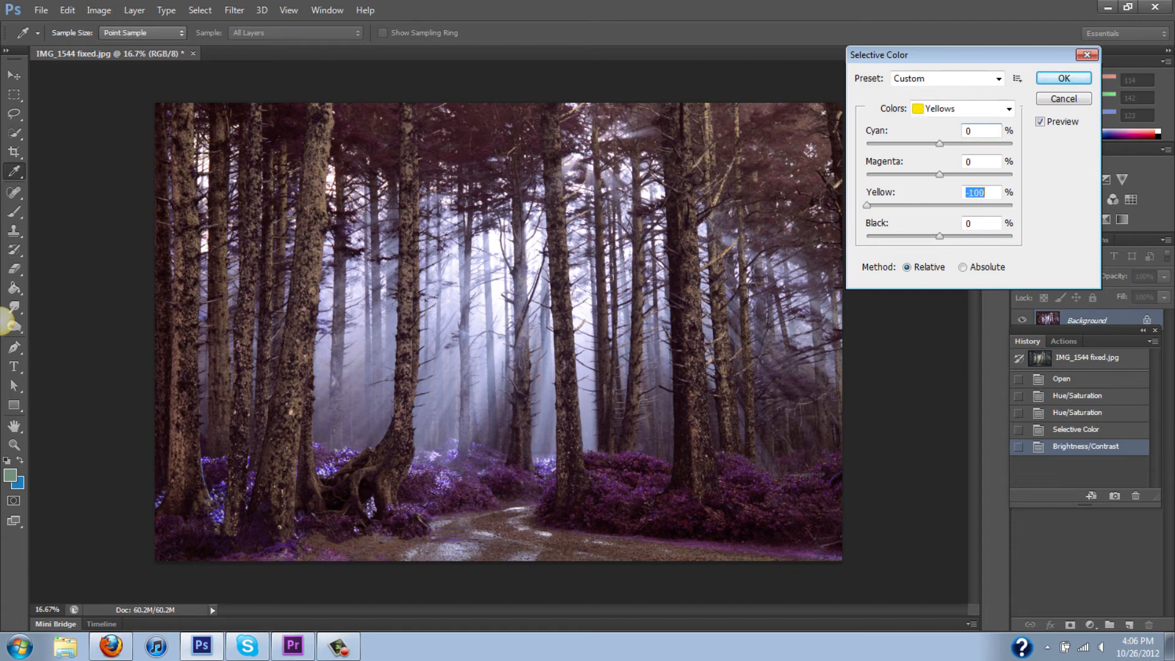
{"action": "type", "text": "+100"}
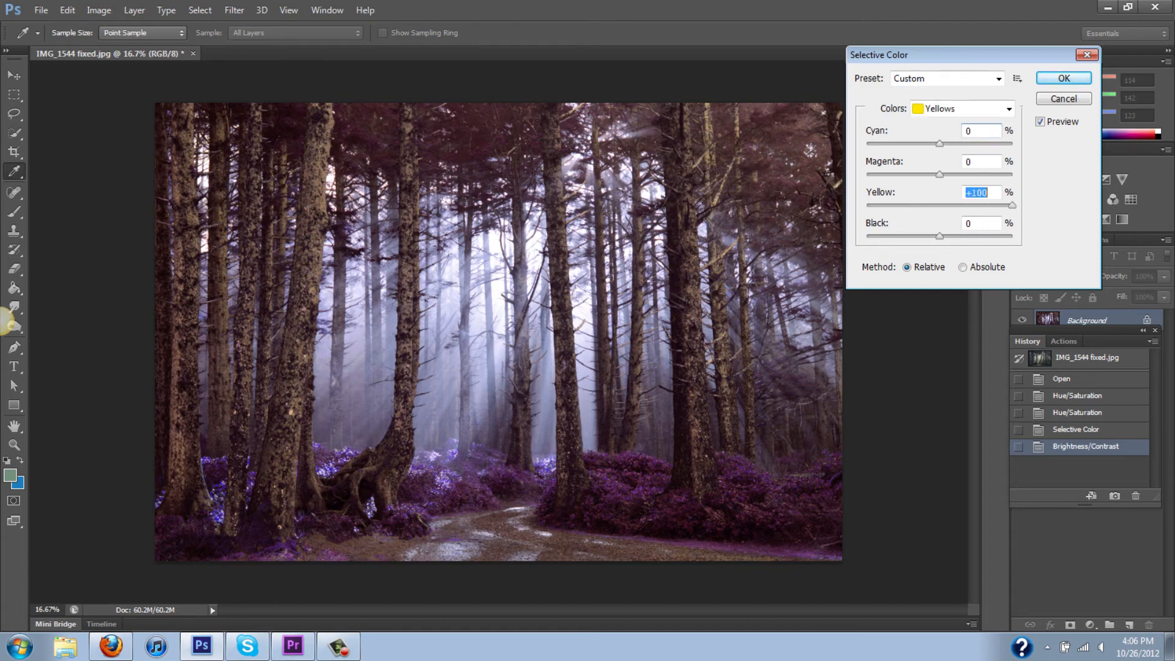
{"action": "type", "text": "-100"}
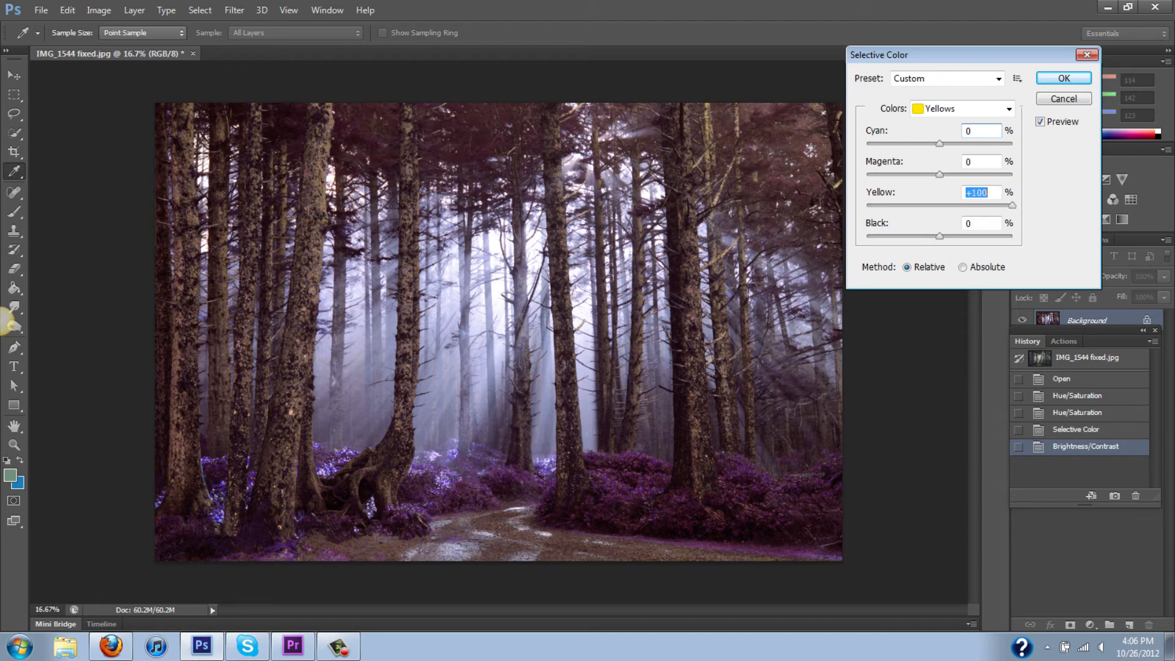
{"action": "type", "text": "-96"}
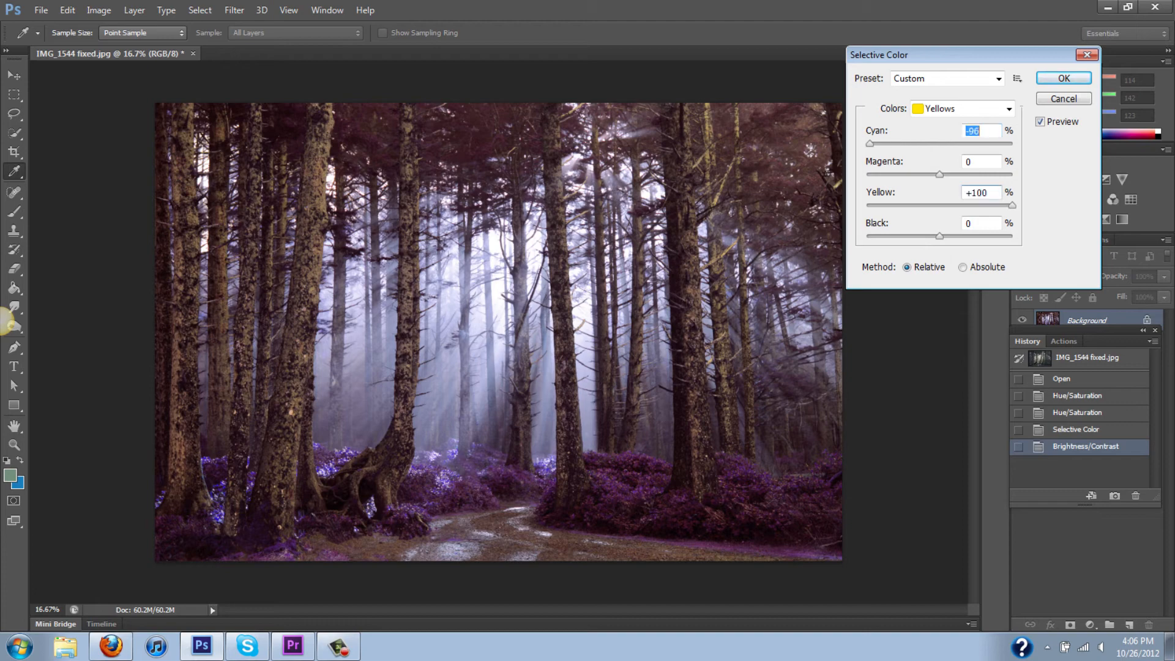
- Finalise the Yellows values at -100/+100/-100, apply, and return to the latest edited state in History
{"action": "type", "text": "-100"}
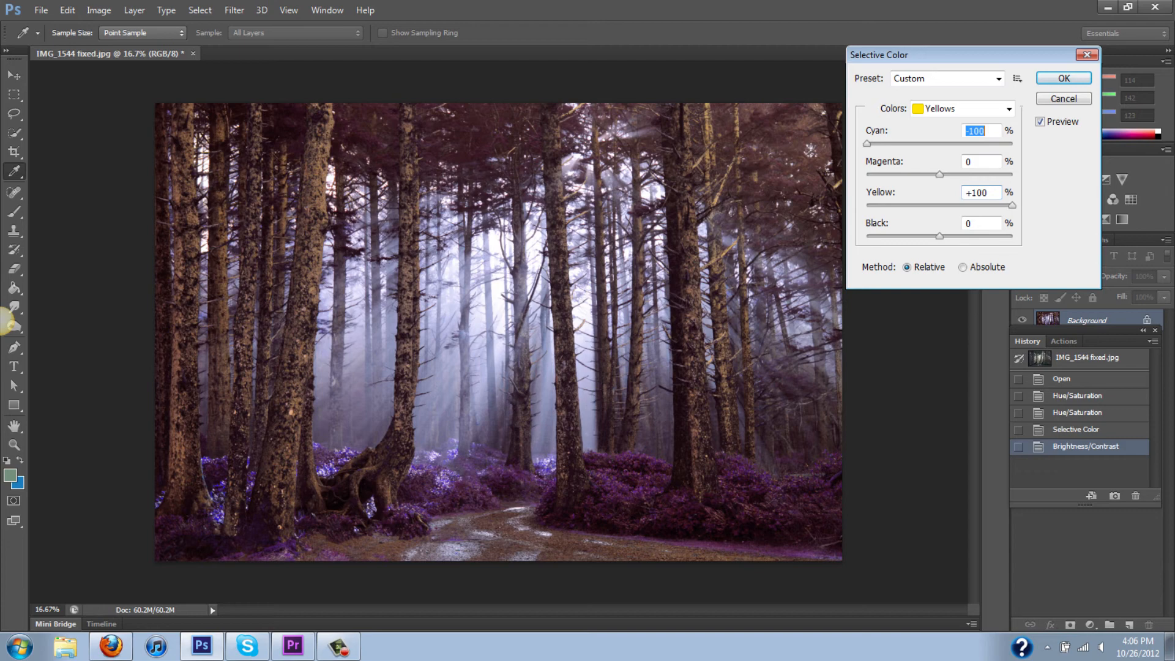
{"action": "type", "text": "+100"}
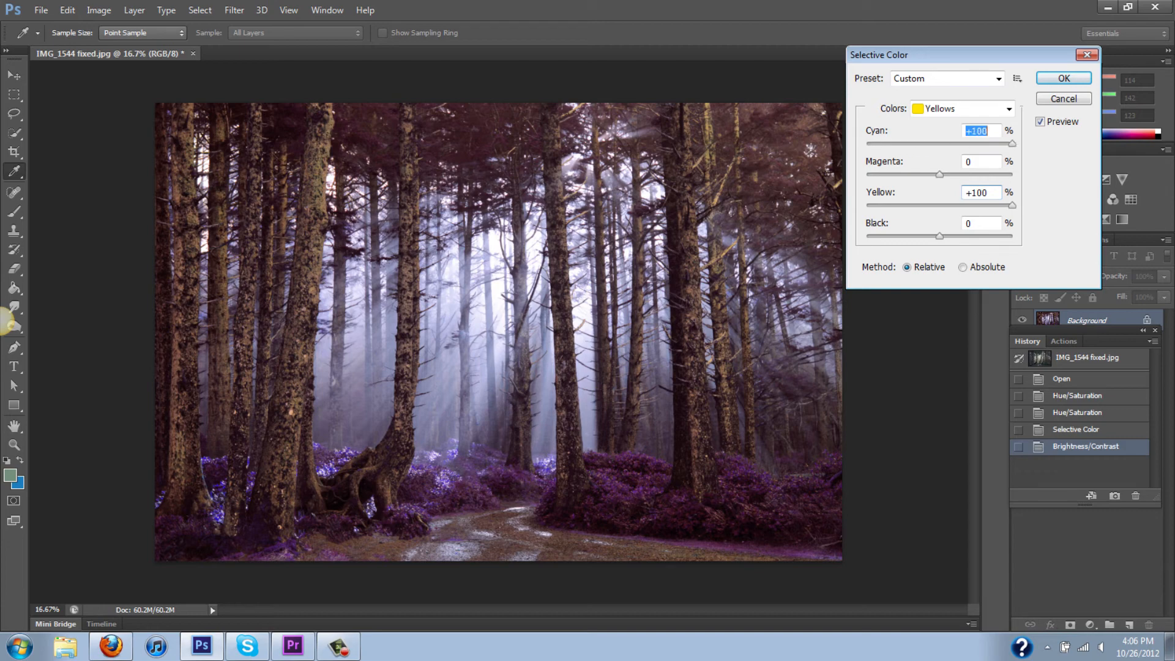
{"action": "type", "text": "-100"}
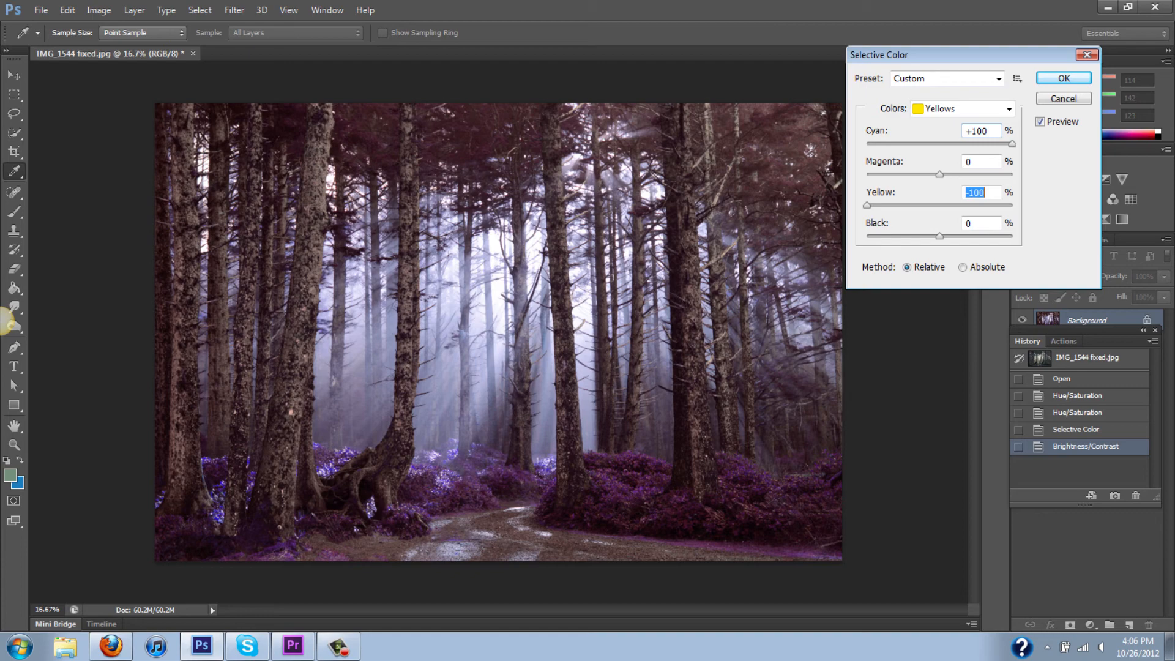
{"action": "left_click", "coordinate": [1063, 78]}
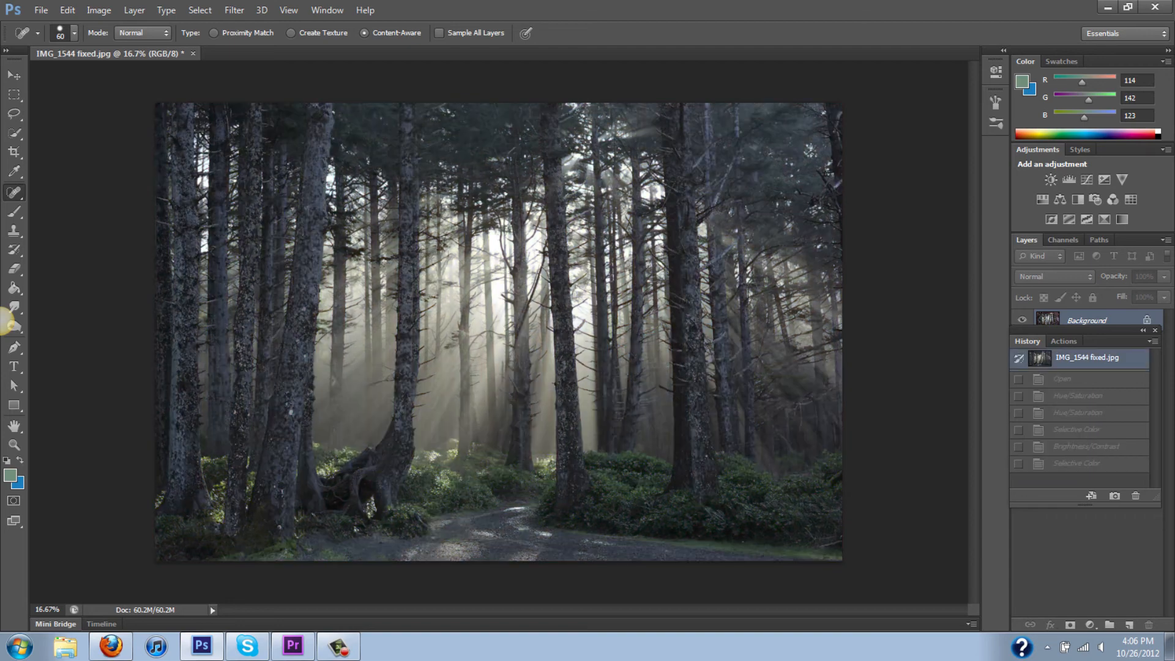
{"action": "left_click", "coordinate": [1076, 462]}
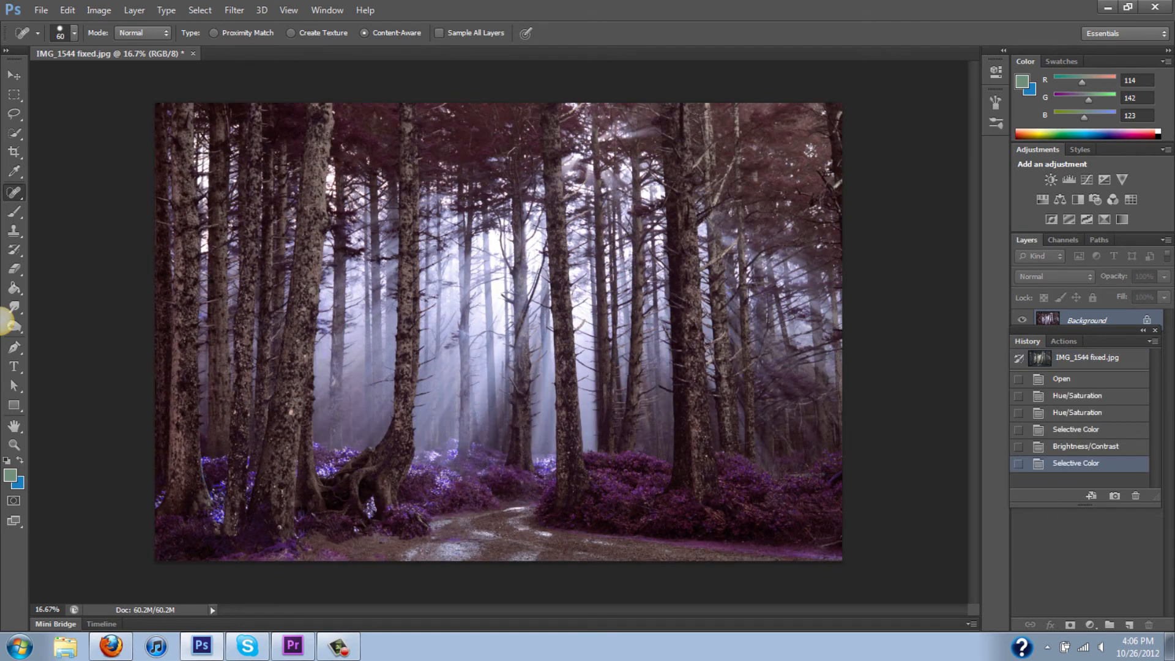